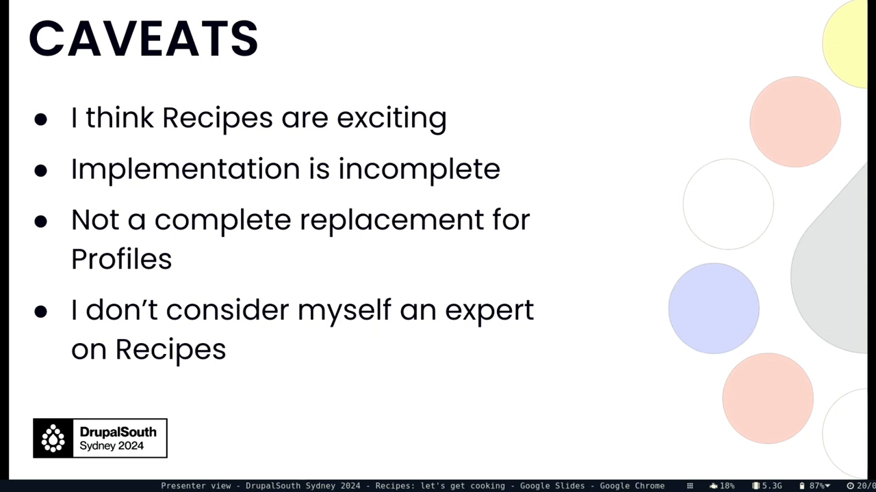
# Advance past the Caveats slide to "What's a Recipe not?".
pyautogui.press('right')
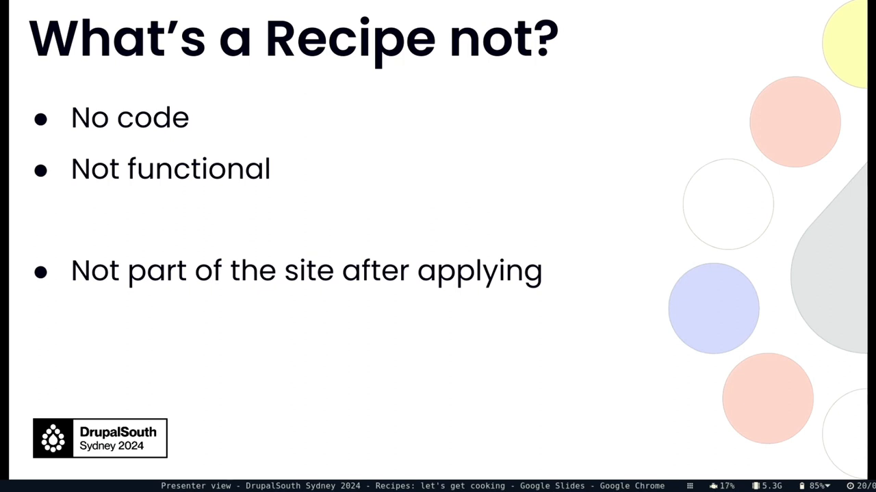
# Advance to the recipe.yml slide with the DS2024 Autologout 3600 timeout example.
pyautogui.press('right')
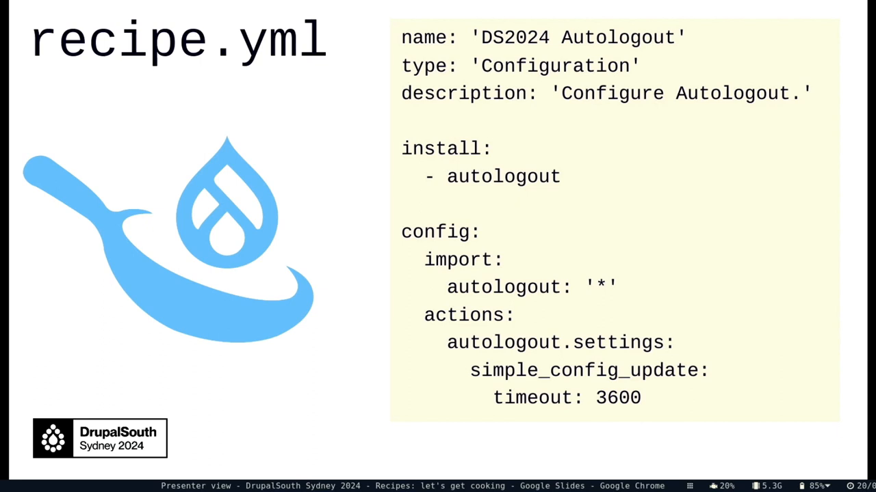
# Step through the config/*.yml settings-files slide to the recipe.yml example slide.
pyautogui.press('Right')
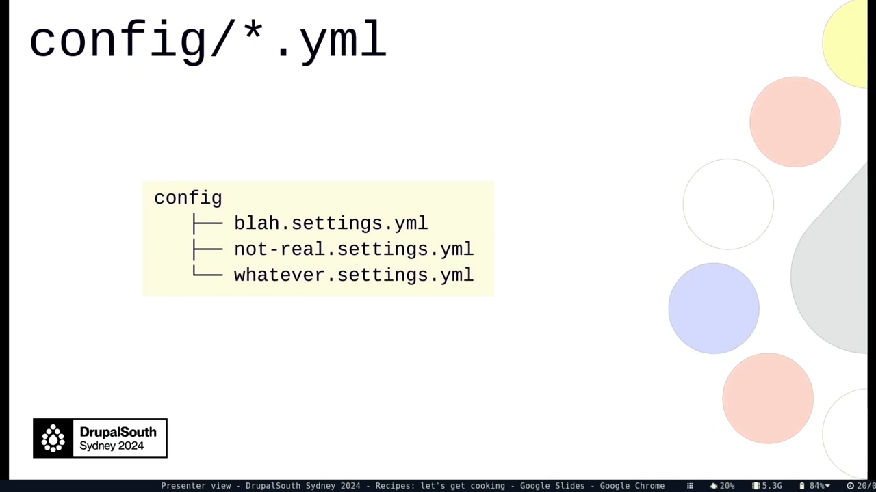
pyautogui.press('Right')
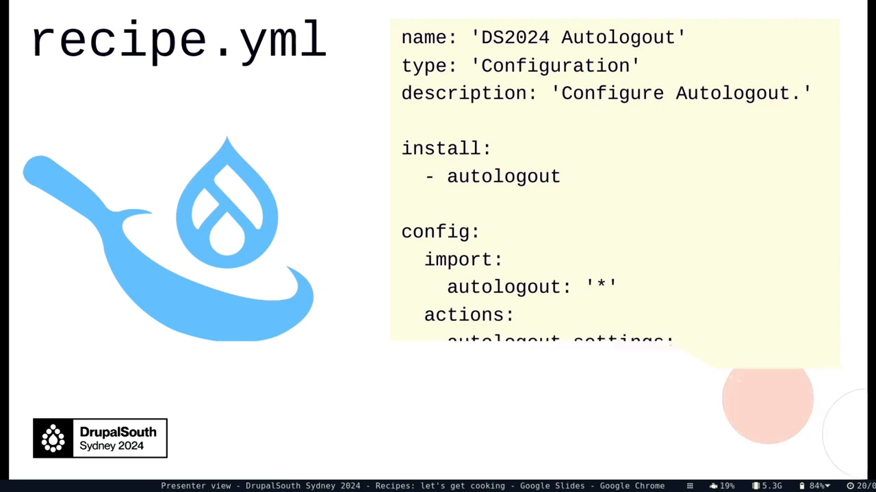
pyautogui.press('right')
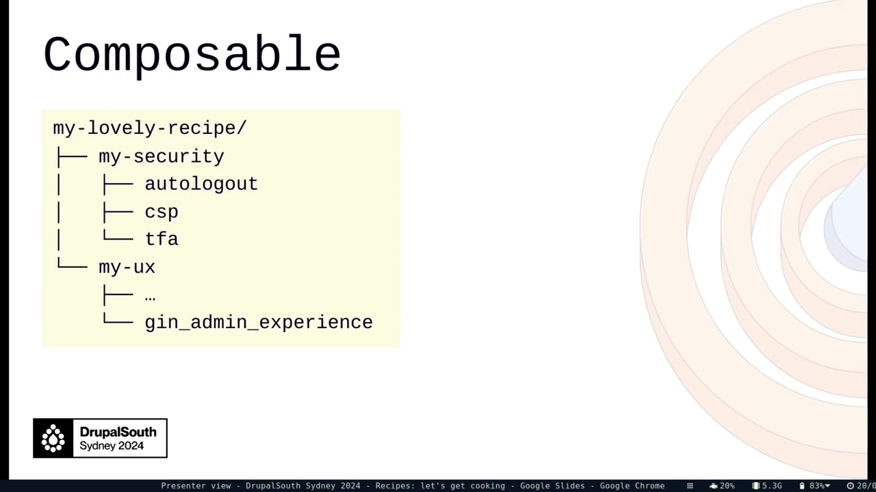
# Advance to the Using Recipes slide with setup steps and getting-started link.
pyautogui.press('Right')
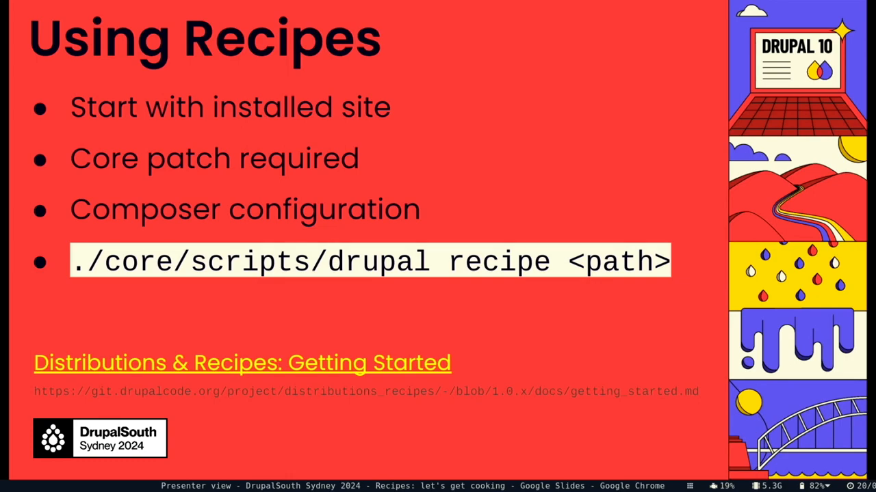
# Advance to "Goes great with" listing Project Browser, Automated Updates, Ambitious Site Builders.
pyautogui.press('right')
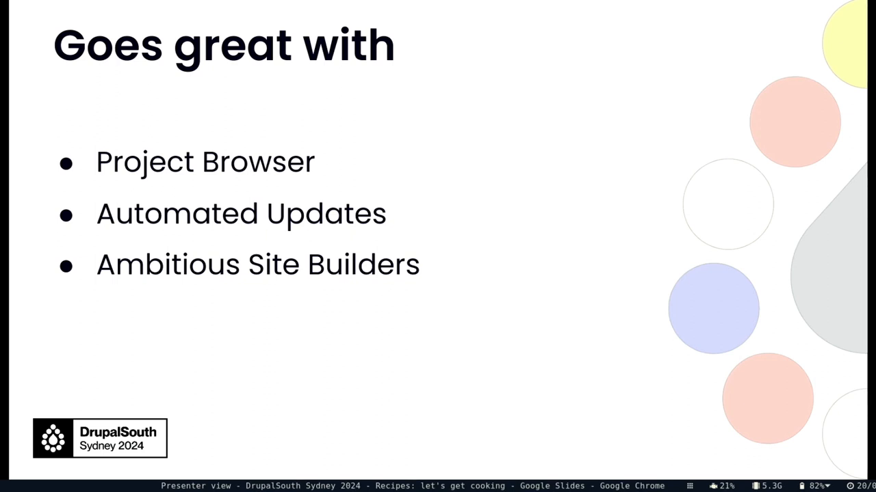
# Advance through "Why I'm excited" to the closing Questions slide with recipe links.
pyautogui.press('right')
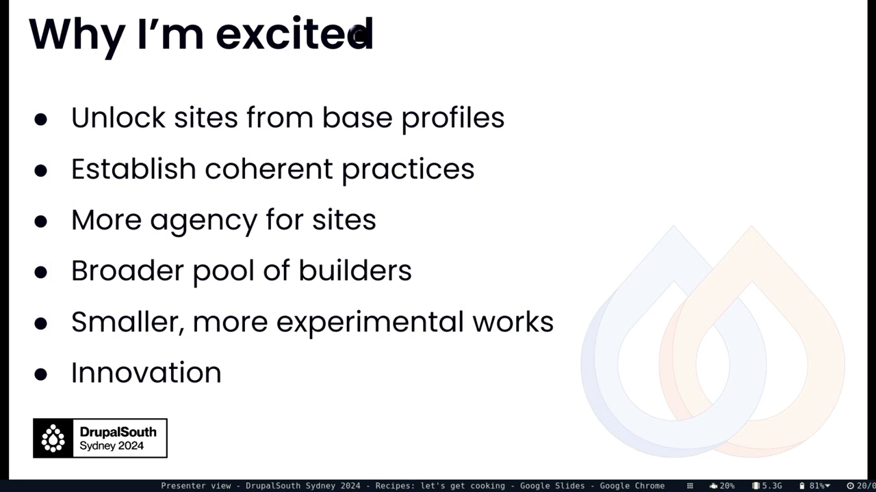
pyautogui.press('Right')
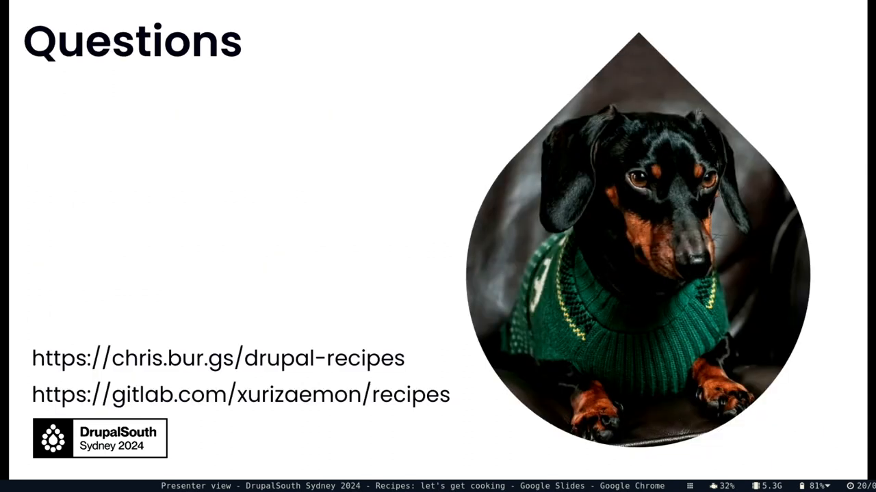